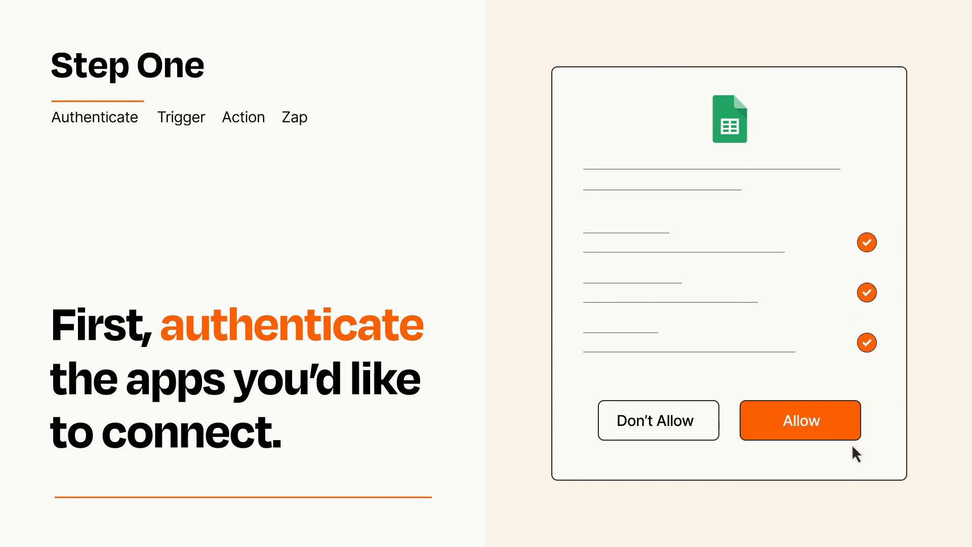
# Allow Zapier to access the Google Sheets account
pyautogui.click(800, 419)
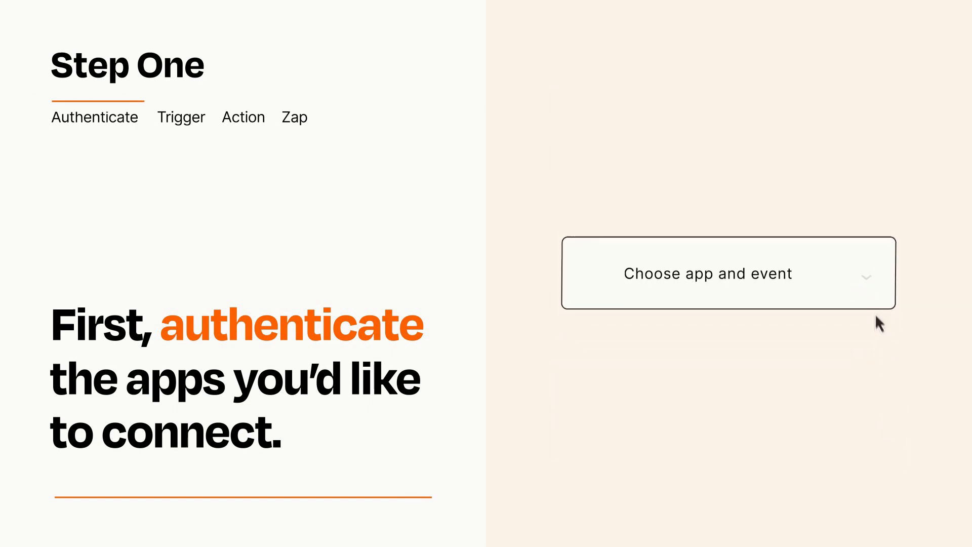
# Choose Transaction Event as the Zap's trigger and move on to the action step
pyautogui.click(727, 273)
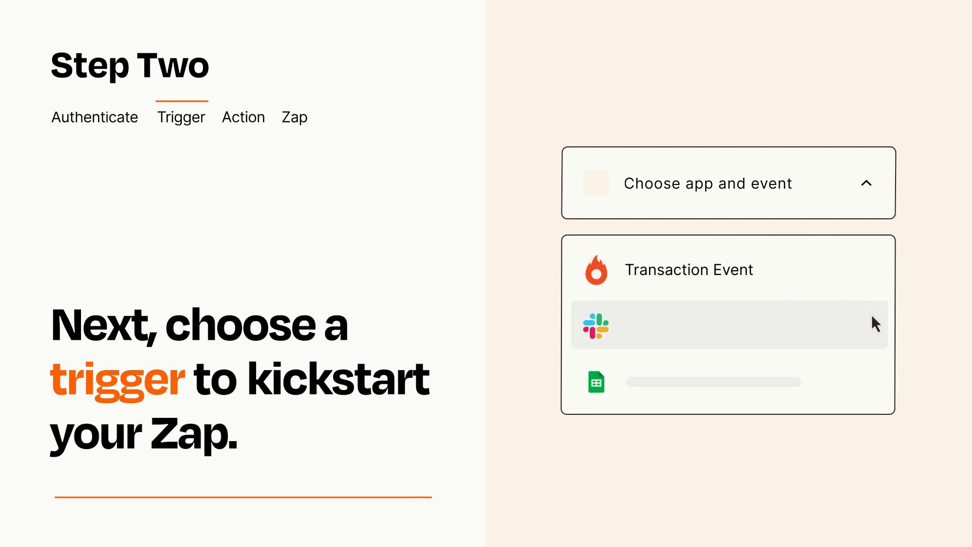
pyautogui.moveTo(875, 387)
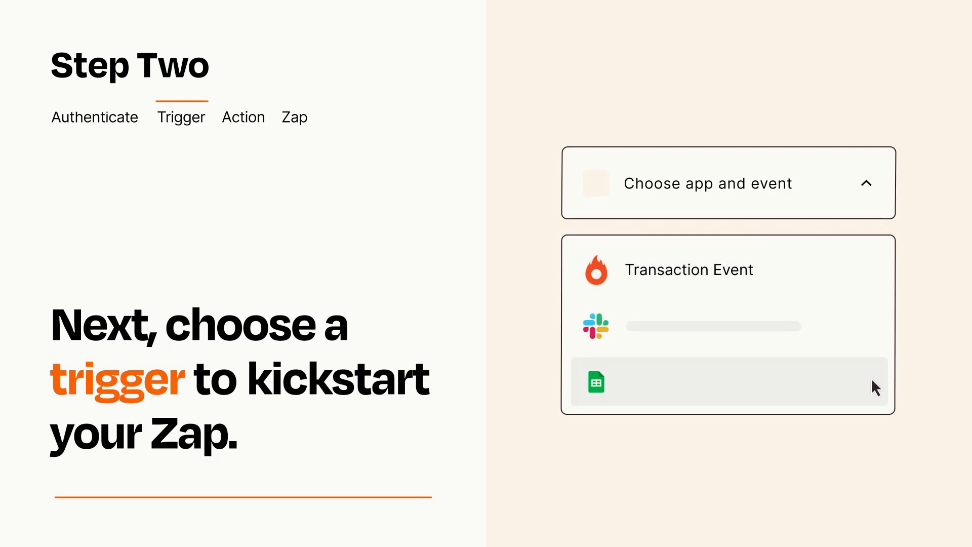
pyautogui.moveTo(875, 277)
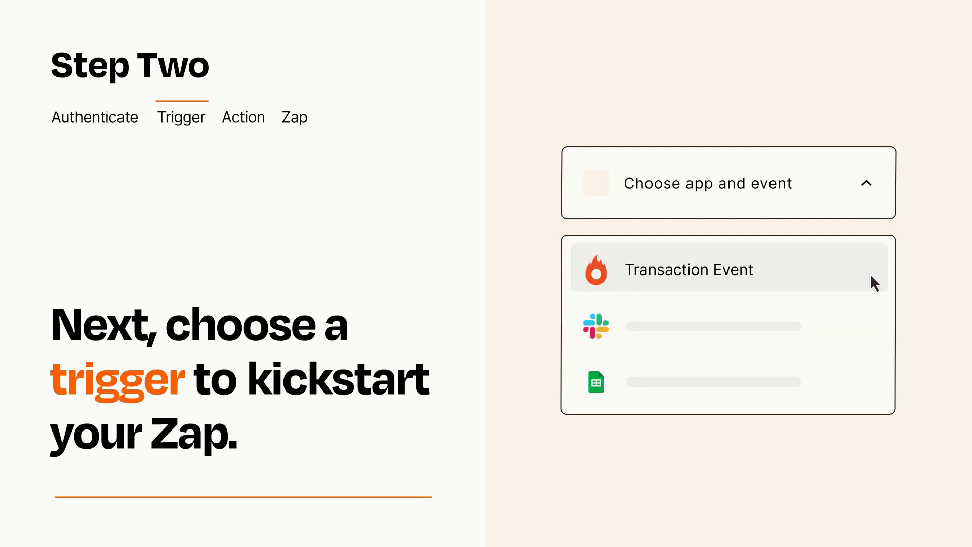
pyautogui.click(688, 269)
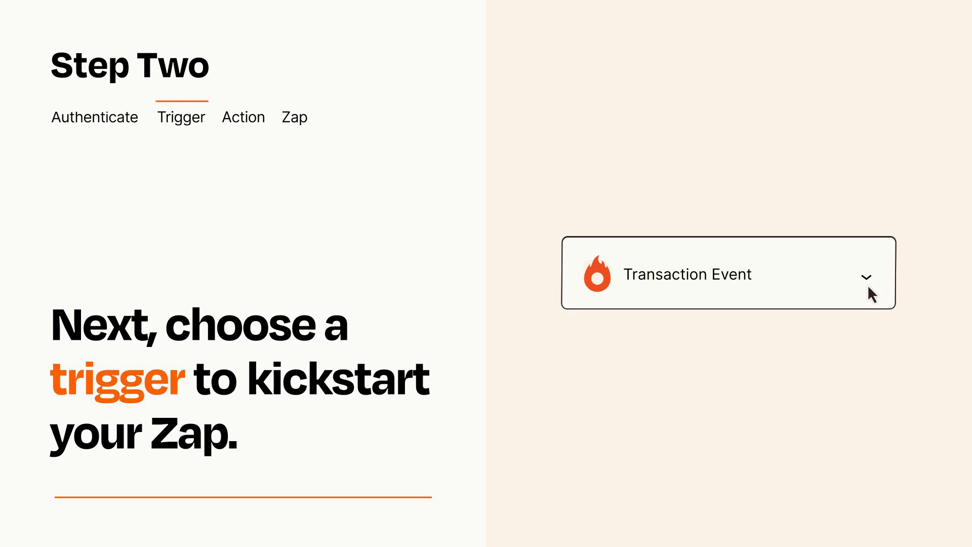
pyautogui.moveTo(879, 292)
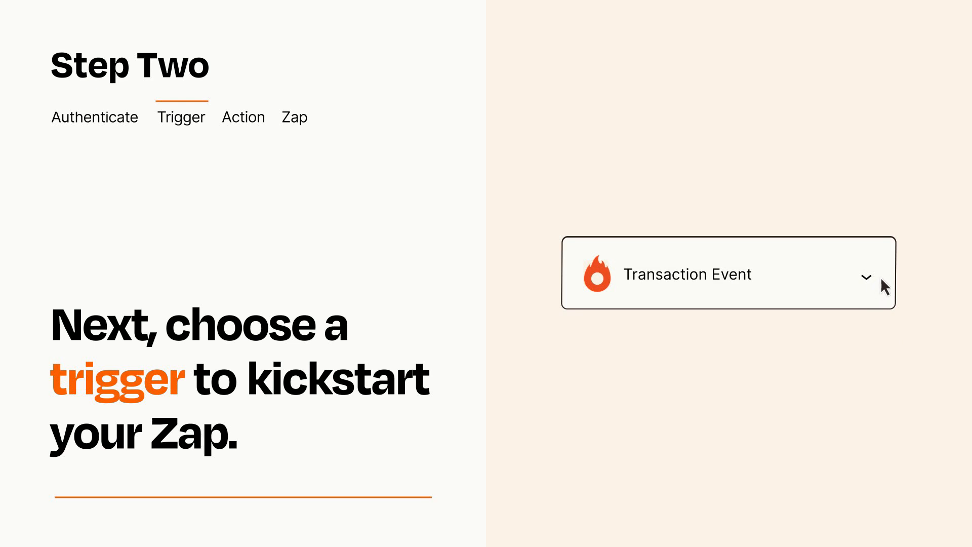
pyautogui.moveTo(880, 283)
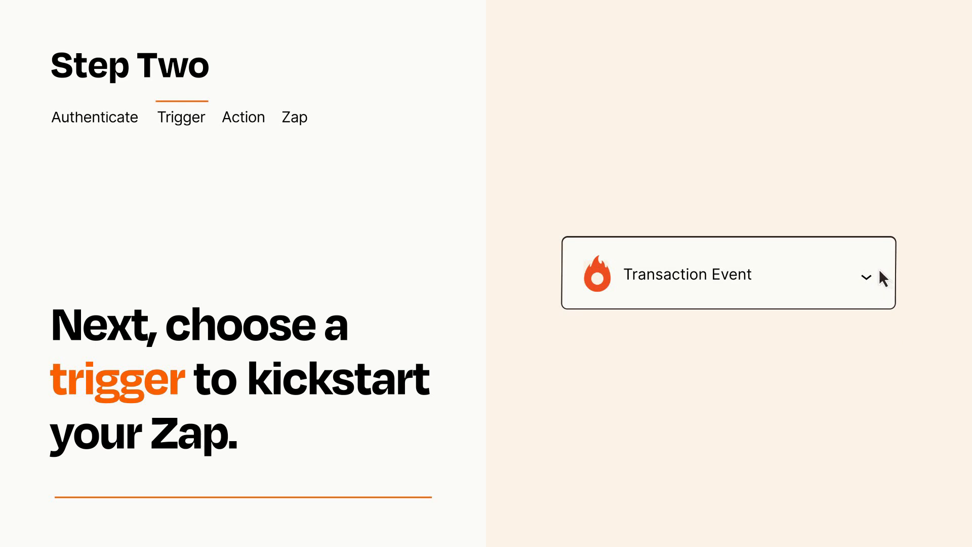
pyautogui.click(243, 117)
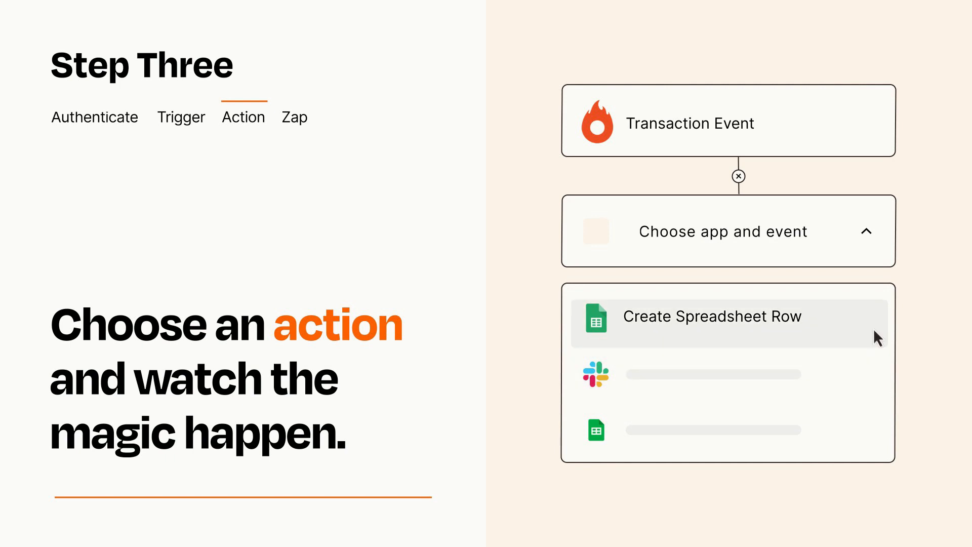
# Make Create Spreadsheet Row the action, with Item and Details mapped from the trigger
pyautogui.click(711, 316)
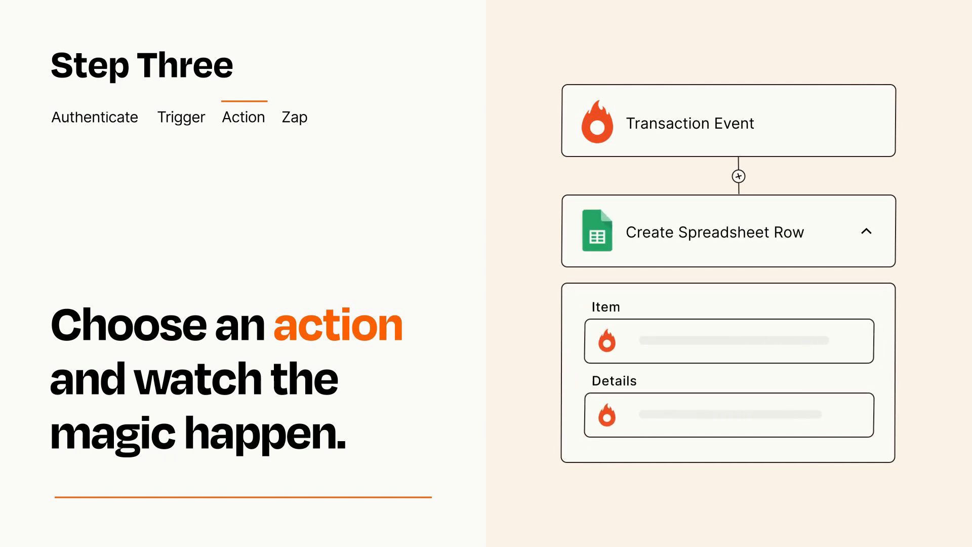
pyautogui.click(867, 231)
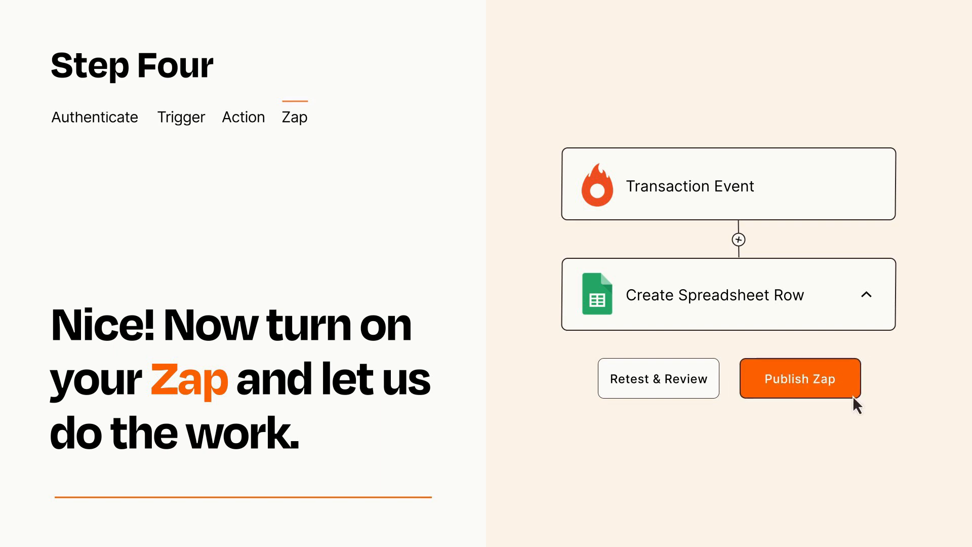
# Publish the finished Transaction Event to spreadsheet row Zap
pyautogui.click(798, 378)
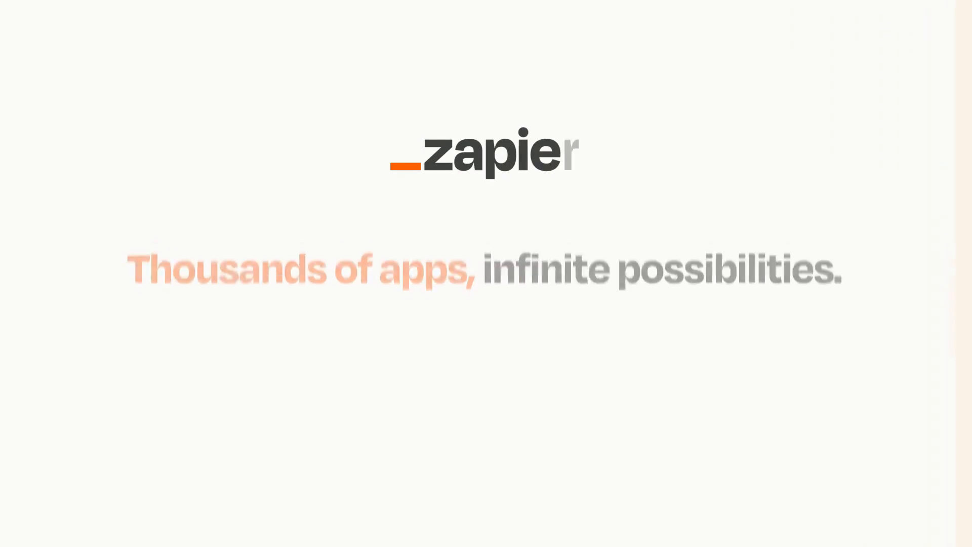